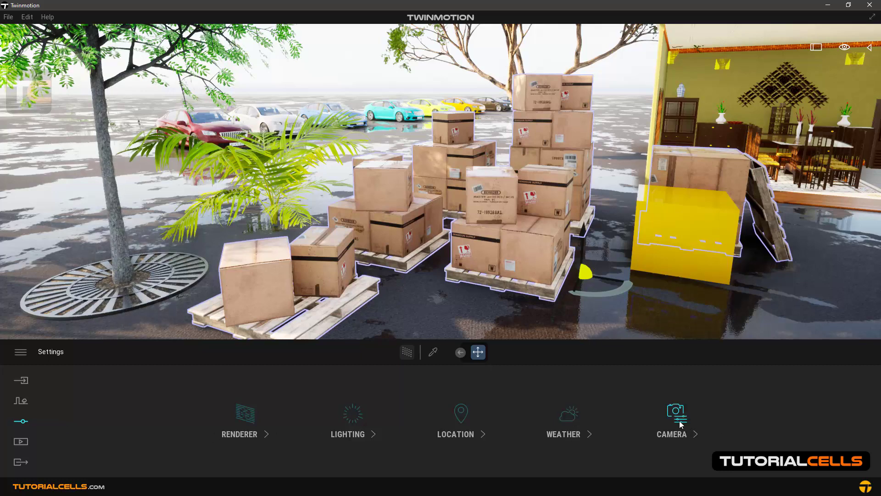
- Open Color gradient under the Camera's Visual effects settings
{"action": "left_click", "coordinate": [676, 420]}
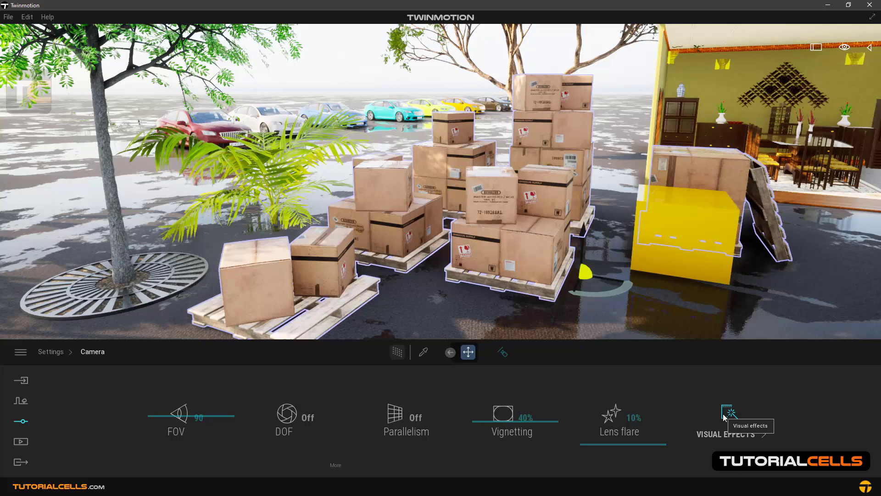
{"action": "left_click", "coordinate": [731, 432]}
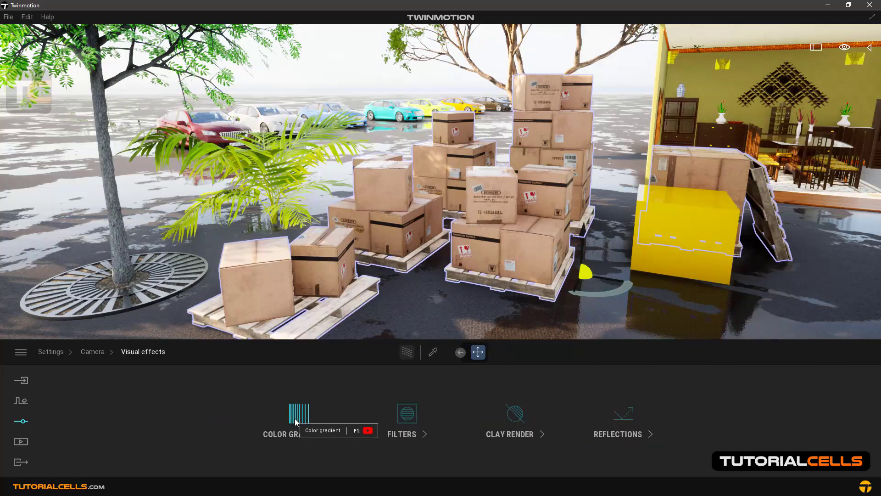
{"action": "left_click", "coordinate": [300, 416]}
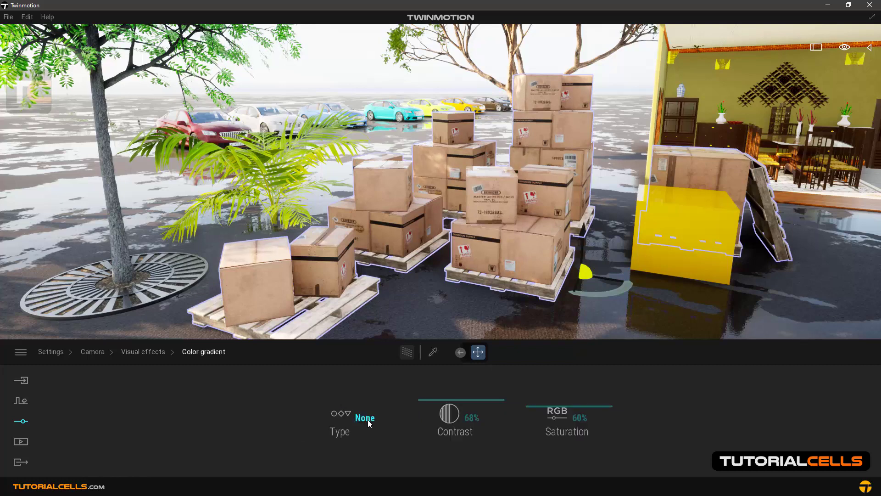
- Preview Cine 10, Bright, Day Night Time 2, Gold, Deus and Invert presets, then choose None
{"action": "left_click", "coordinate": [364, 418]}
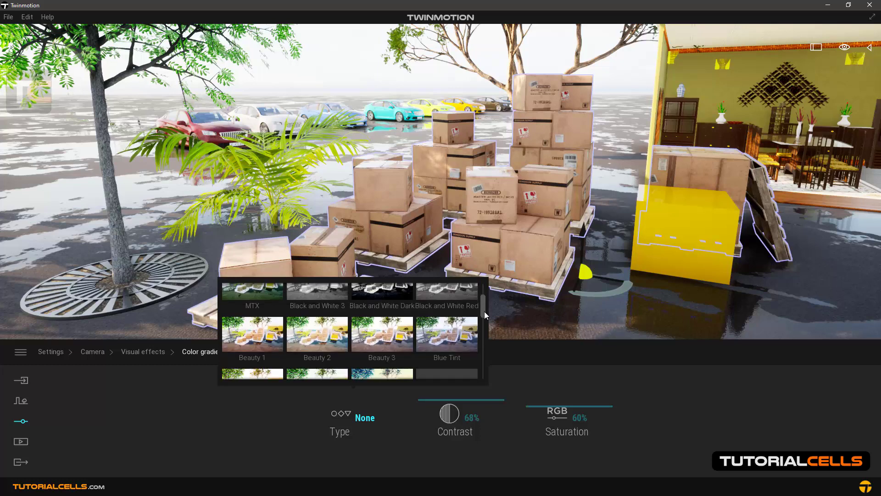
{"action": "left_click", "coordinate": [446, 332]}
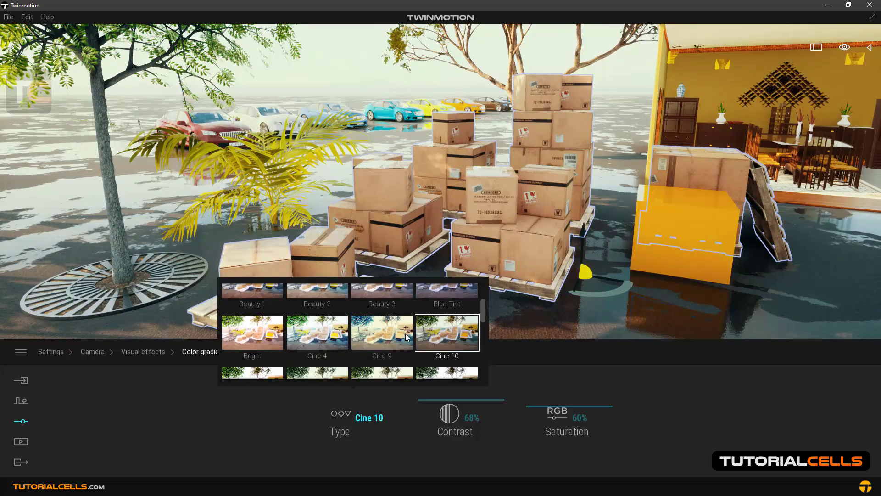
{"action": "left_click", "coordinate": [252, 331]}
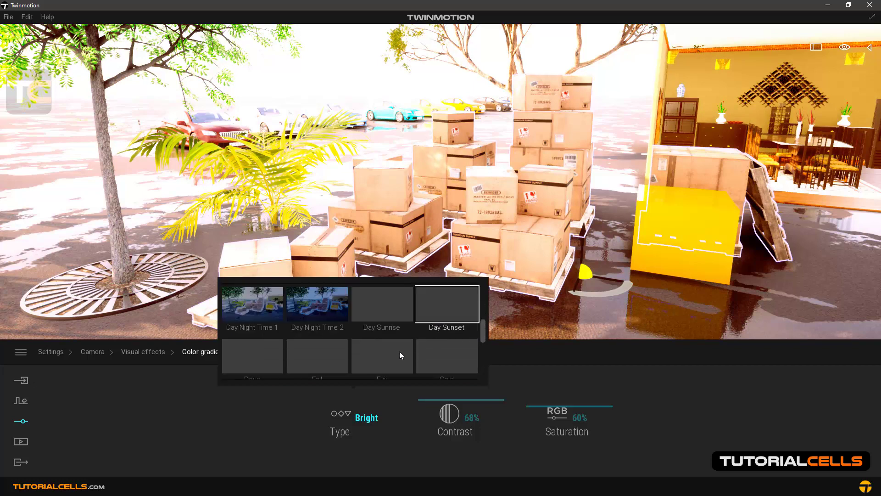
{"action": "left_click", "coordinate": [317, 303]}
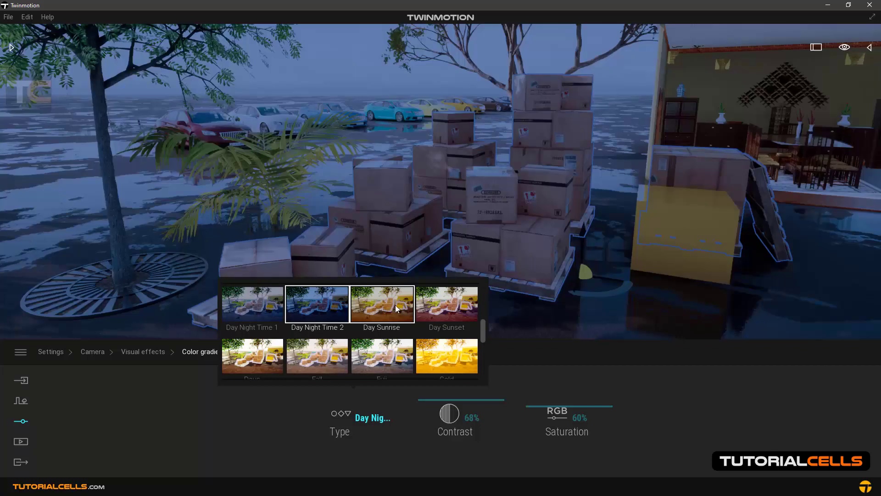
{"action": "left_click", "coordinate": [447, 355]}
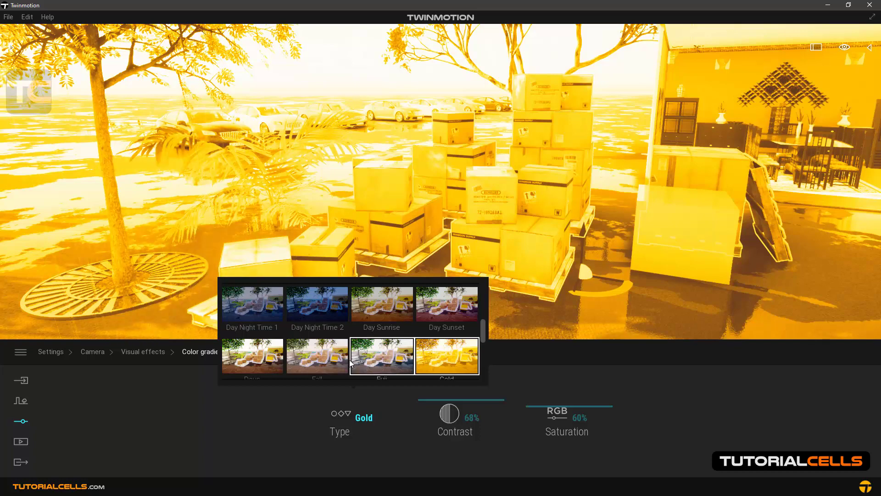
{"action": "left_click", "coordinate": [252, 355]}
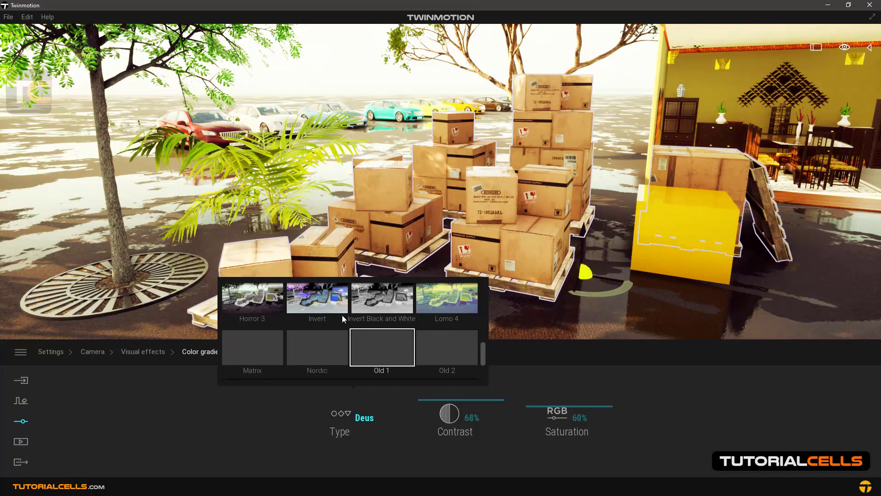
{"action": "left_click", "coordinate": [381, 297]}
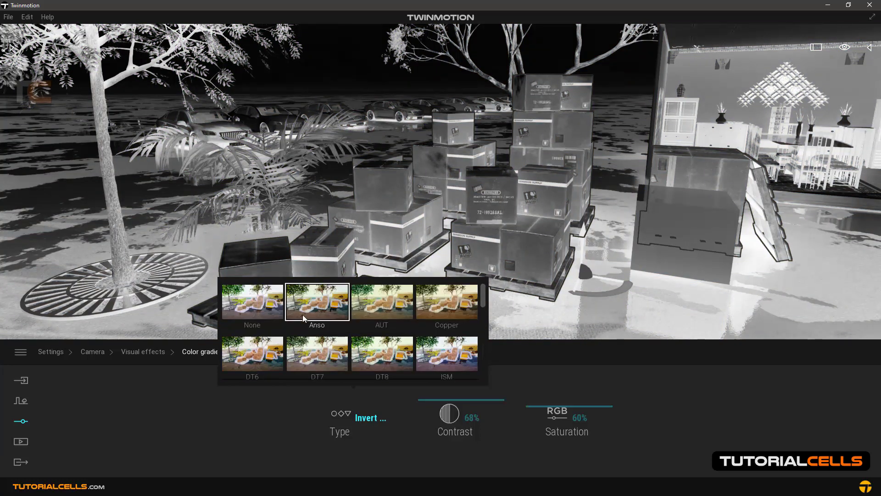
{"action": "left_click", "coordinate": [252, 302]}
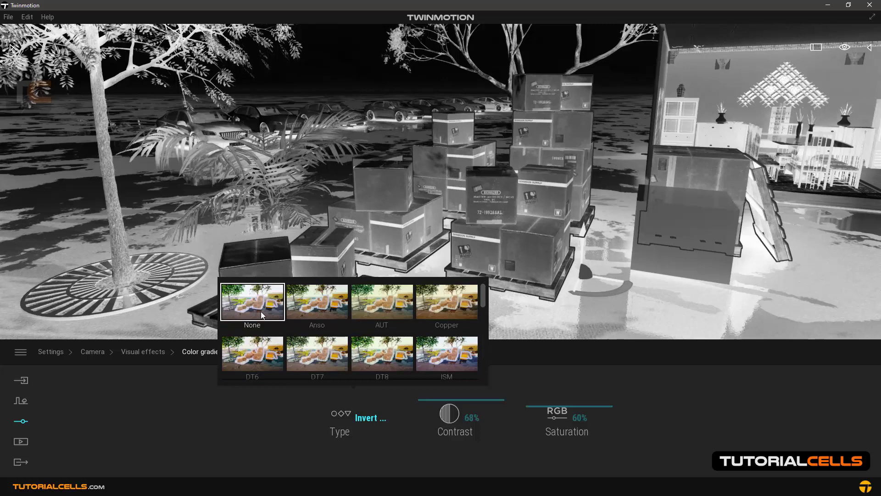
{"action": "left_click", "coordinate": [252, 302]}
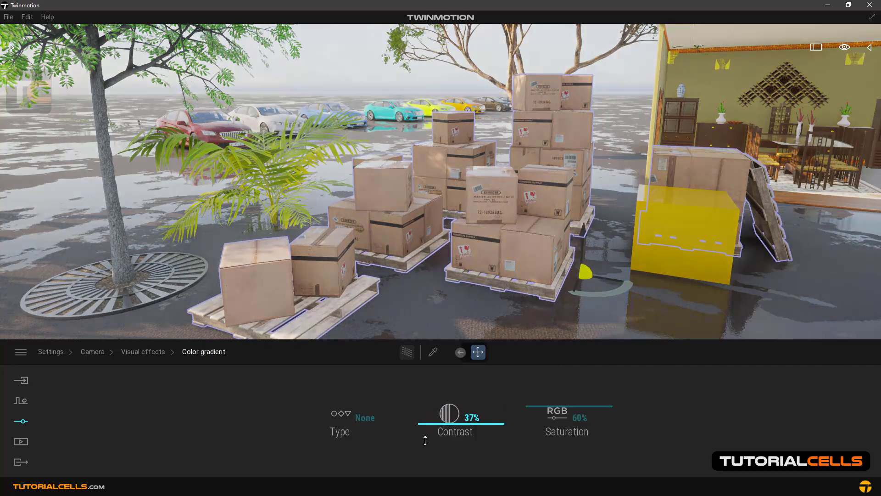
- Drag Contrast to 72% and adjust Saturation until it settles at 68%
{"action": "left_click_drag", "start_coordinate": [473, 418], "coordinate": [449, 418]}
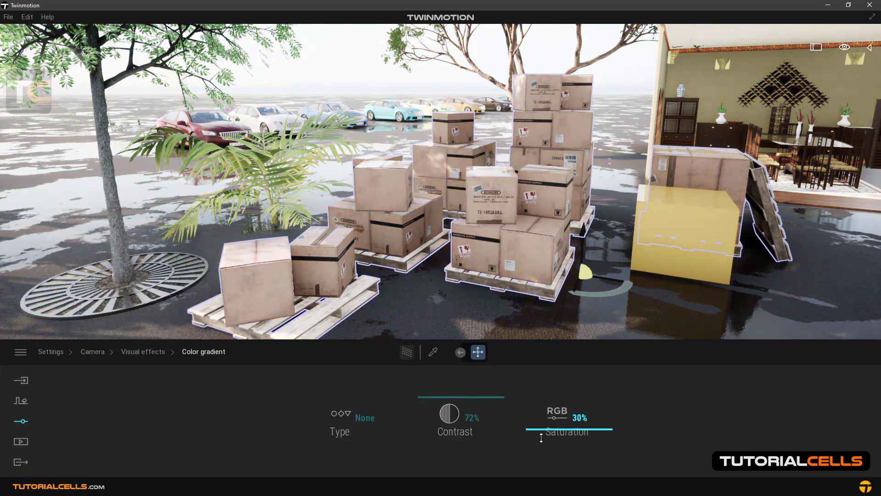
{"action": "left_click_drag", "start_coordinate": [541, 437], "coordinate": [610, 430]}
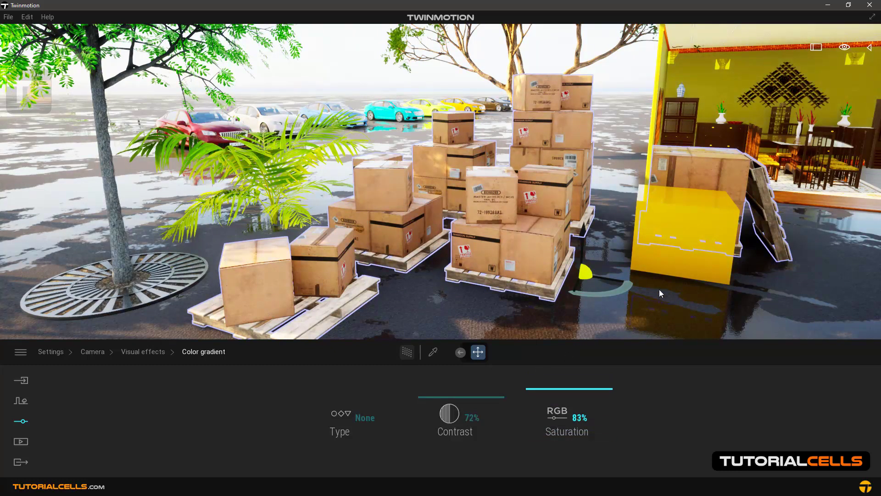
{"action": "left_click_drag", "start_coordinate": [569, 388], "coordinate": [569, 385]}
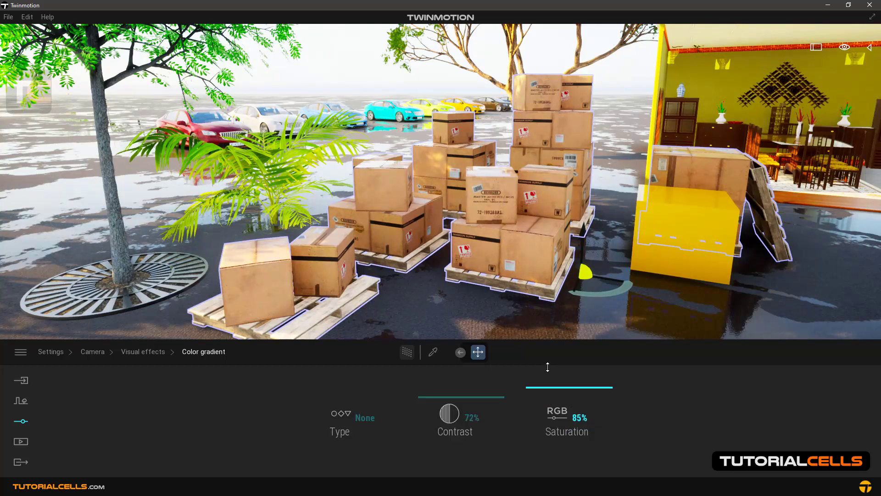
{"action": "left_click_drag", "start_coordinate": [606, 418], "coordinate": [554, 417]}
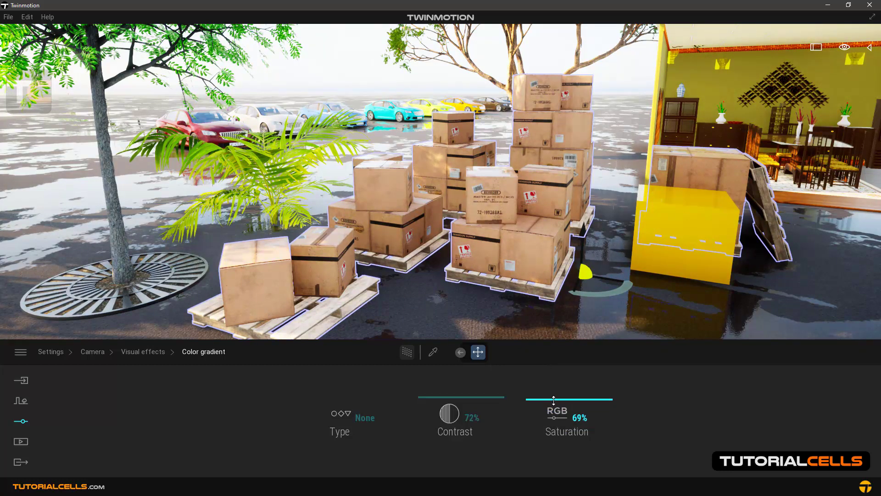
{"action": "left_click_drag", "start_coordinate": [569, 398], "coordinate": [565, 399]}
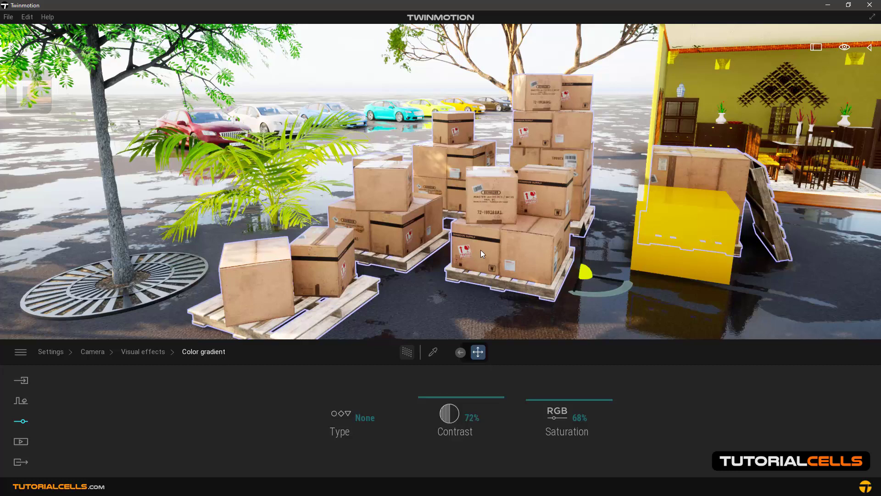
{"action": "mouse_move", "coordinate": [366, 171]}
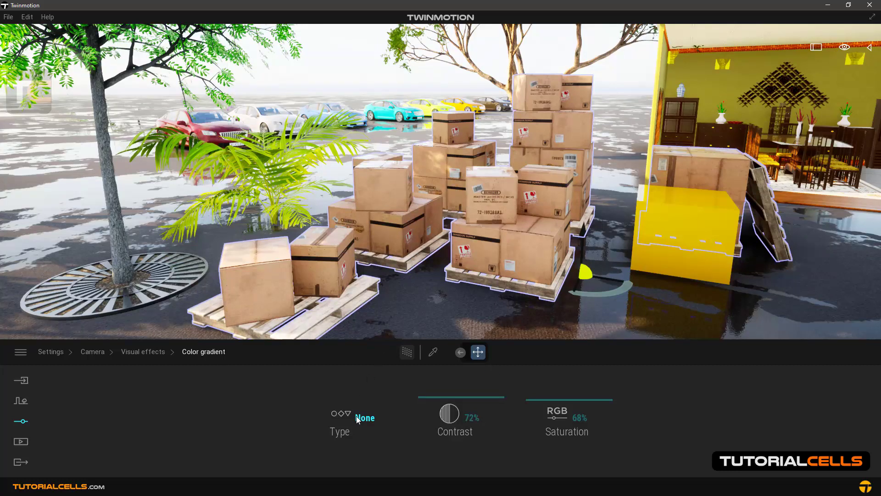
{"action": "left_click", "coordinate": [364, 417]}
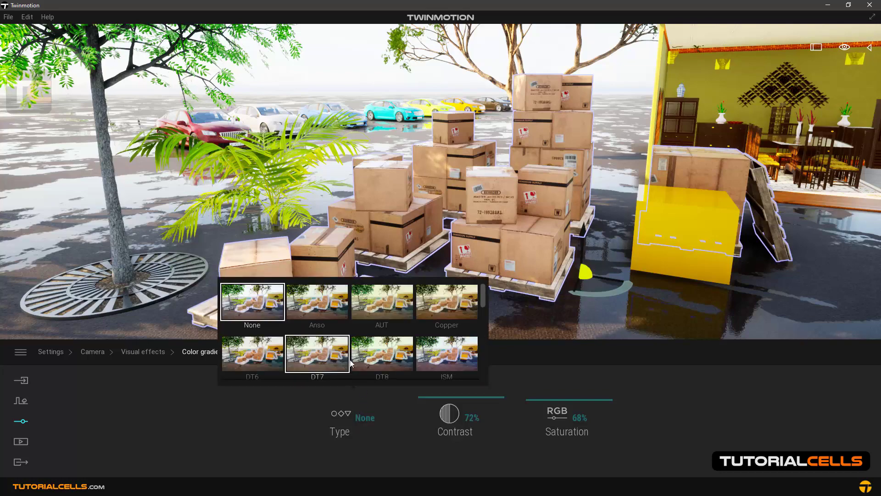
{"action": "left_click", "coordinate": [381, 302]}
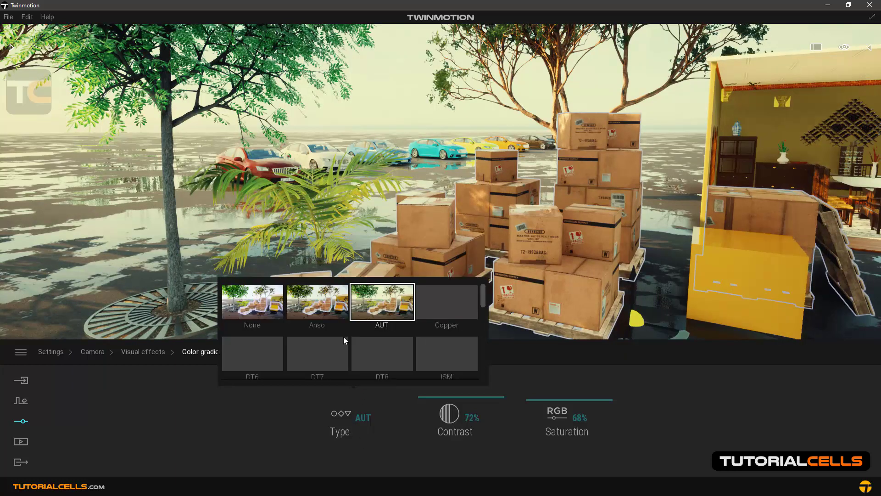
{"action": "left_click", "coordinate": [251, 302]}
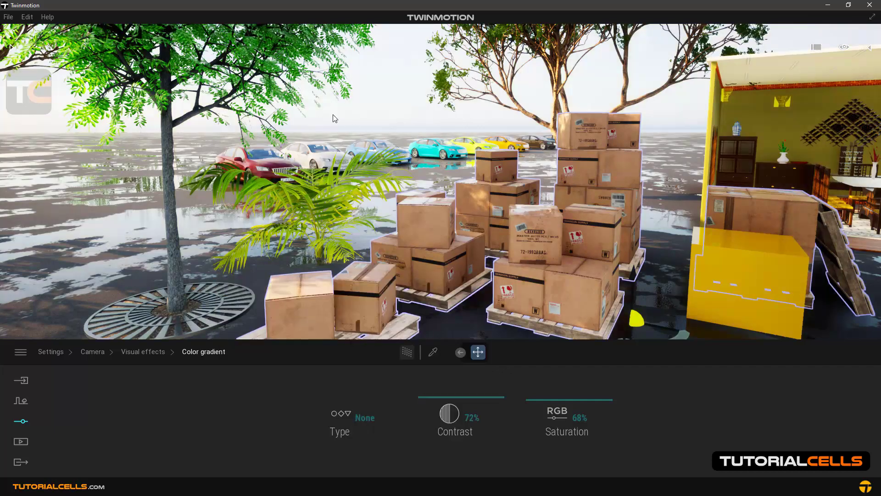